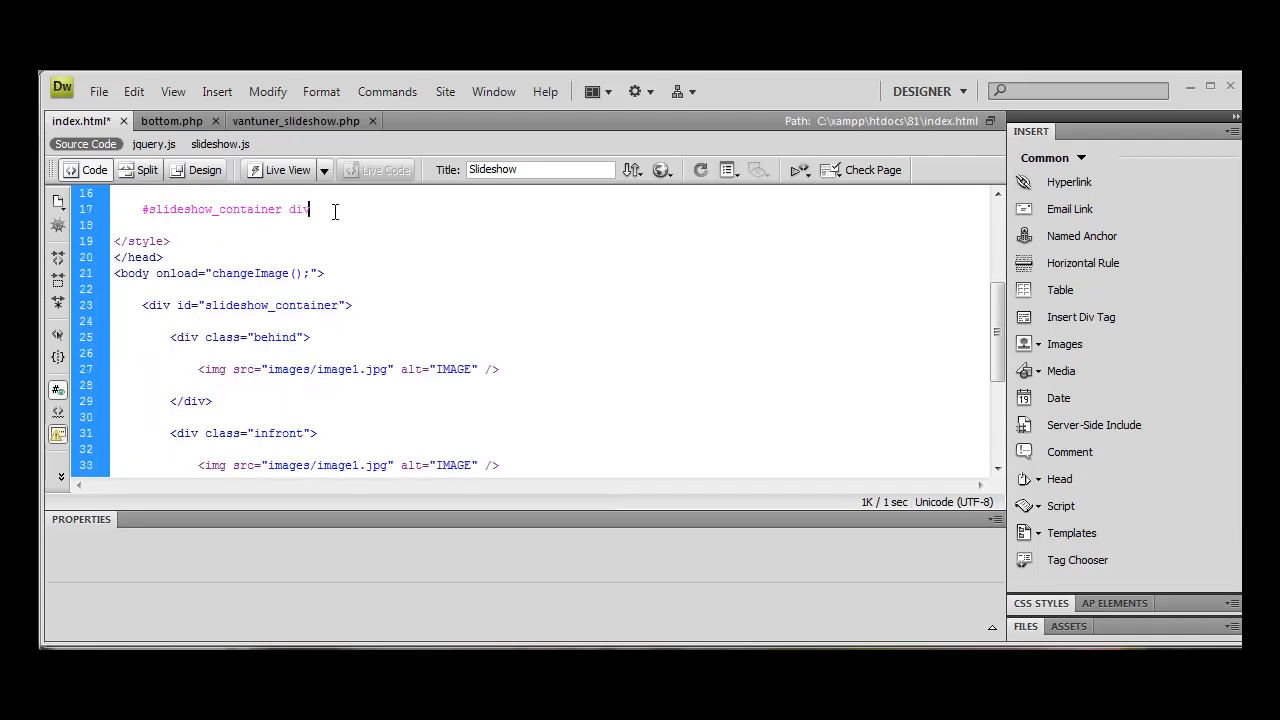
Step: Add the #slideshow_container div rule with width: 900px, height: 500px and position: absolute
type("{")
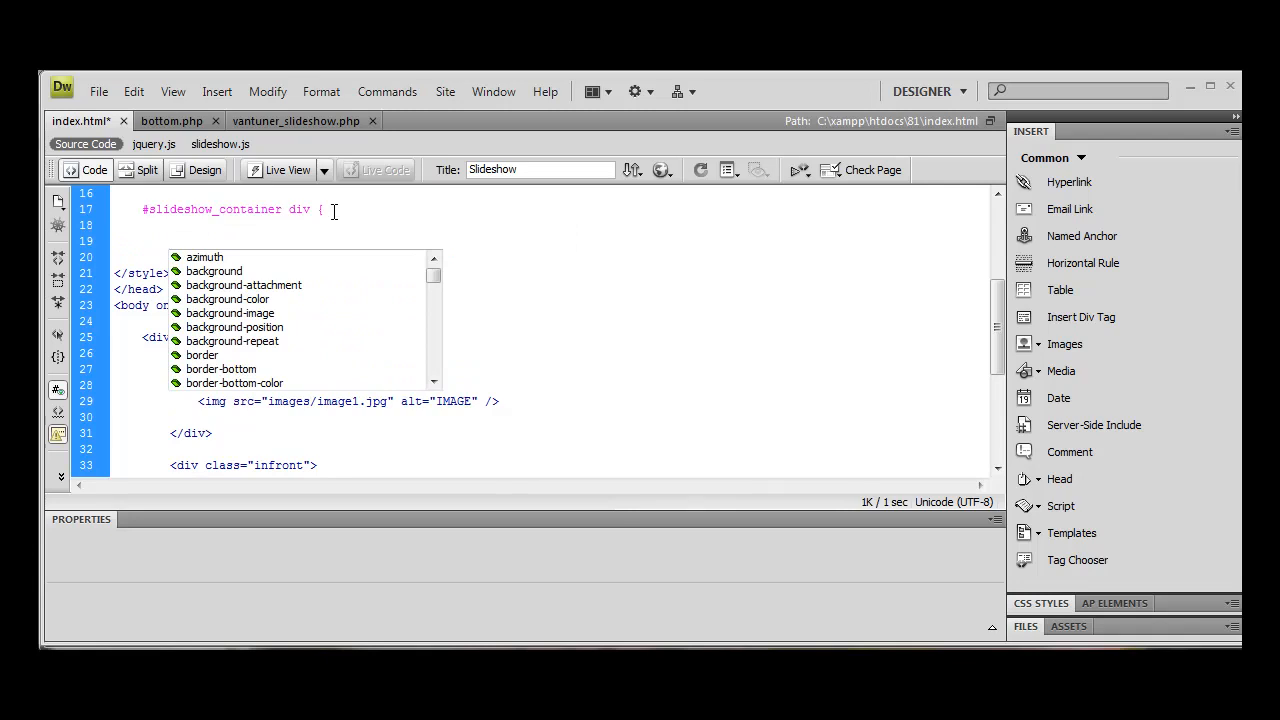
type("widtrh")
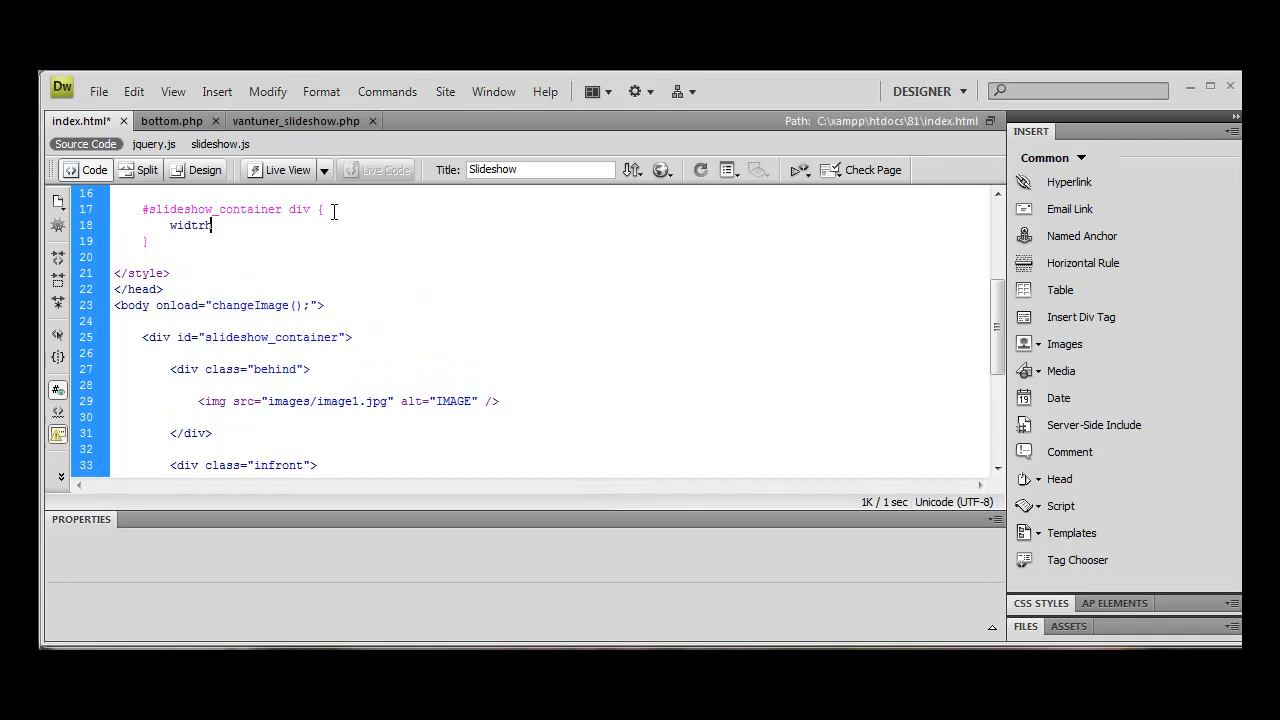
key("BackSpace")
type(": 900px;")
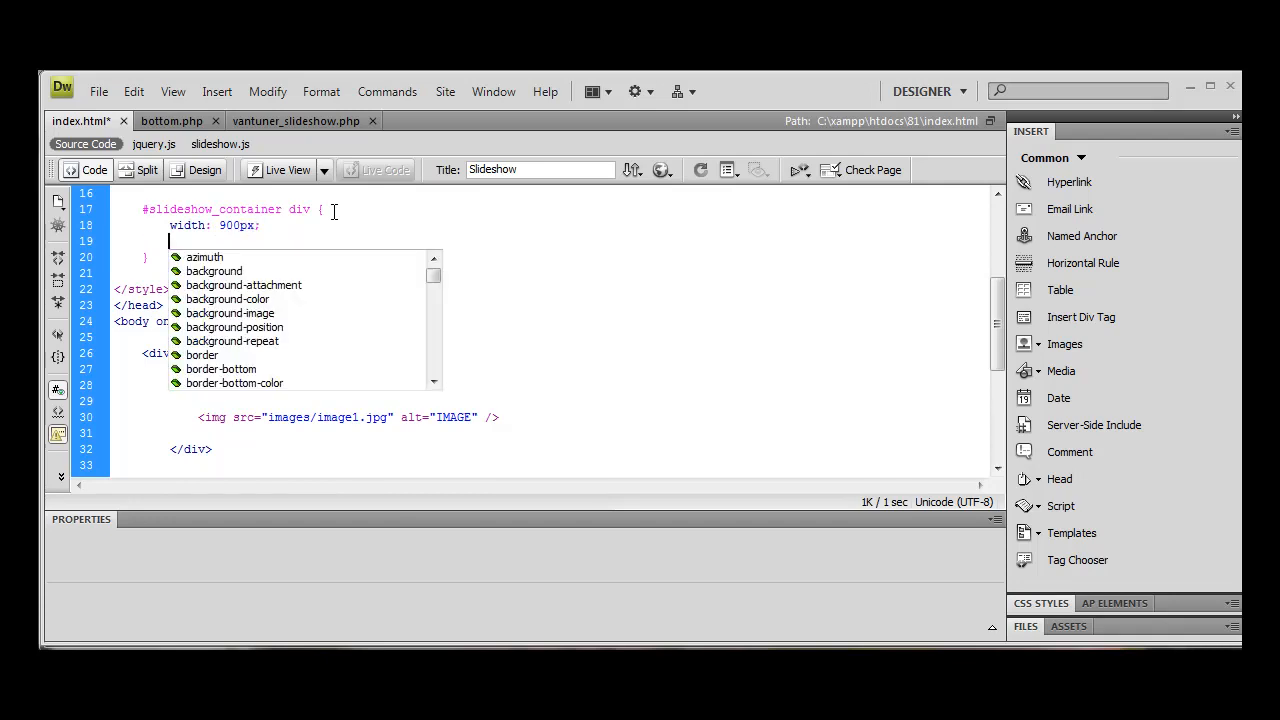
type("height: 500px;")
type("position: ab")
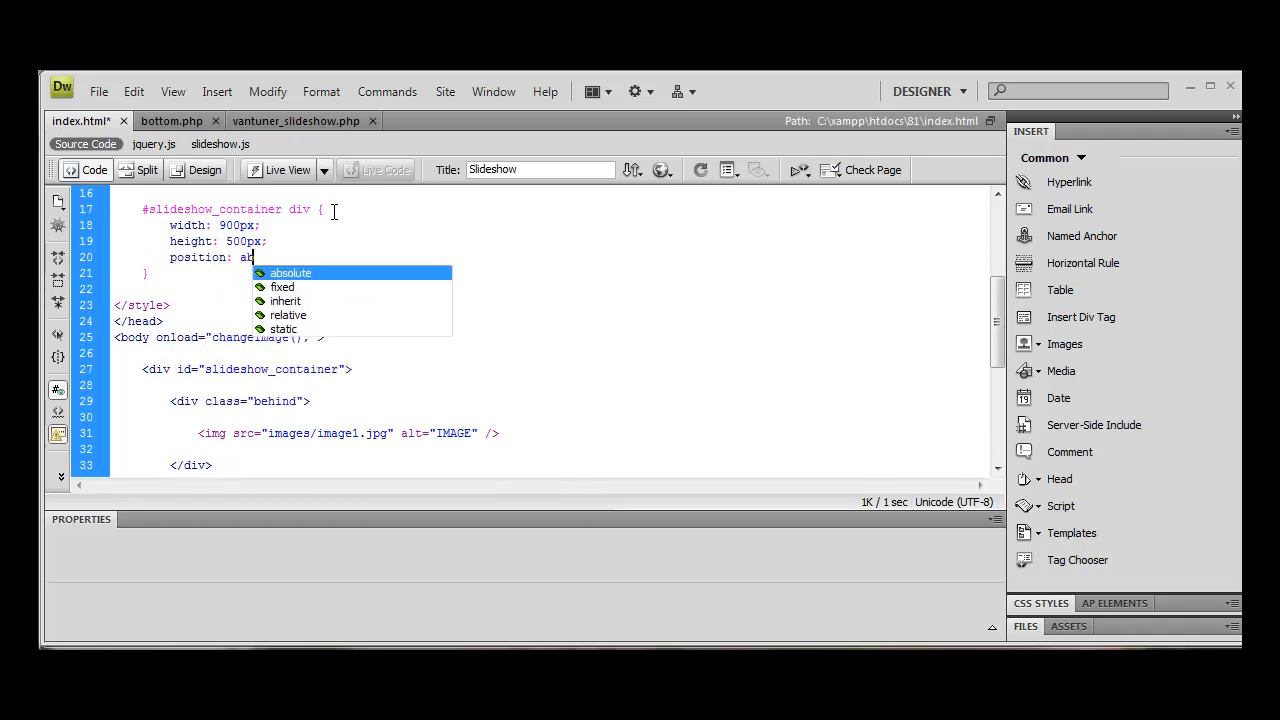
left_click(290, 272)
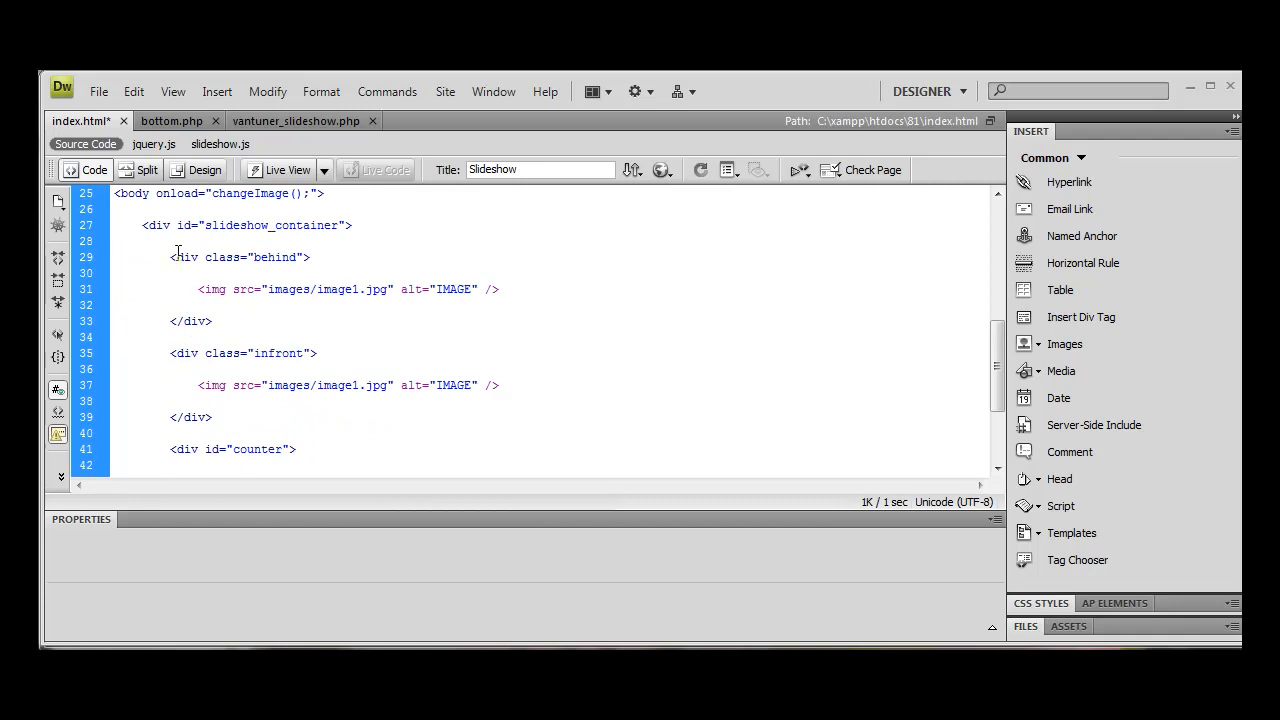
Step: Review the behind div, then cut the counter div block out of its place
left_click_drag(172, 256, 212, 320)
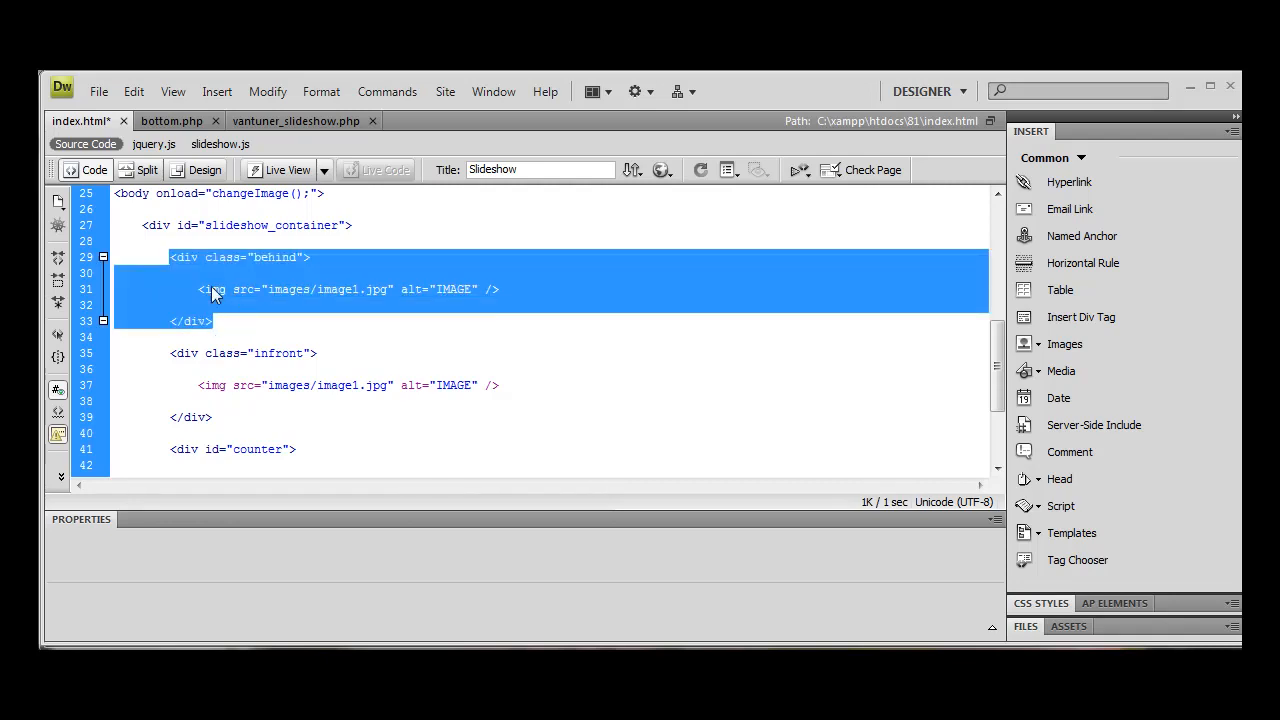
mouse_move(364, 276)
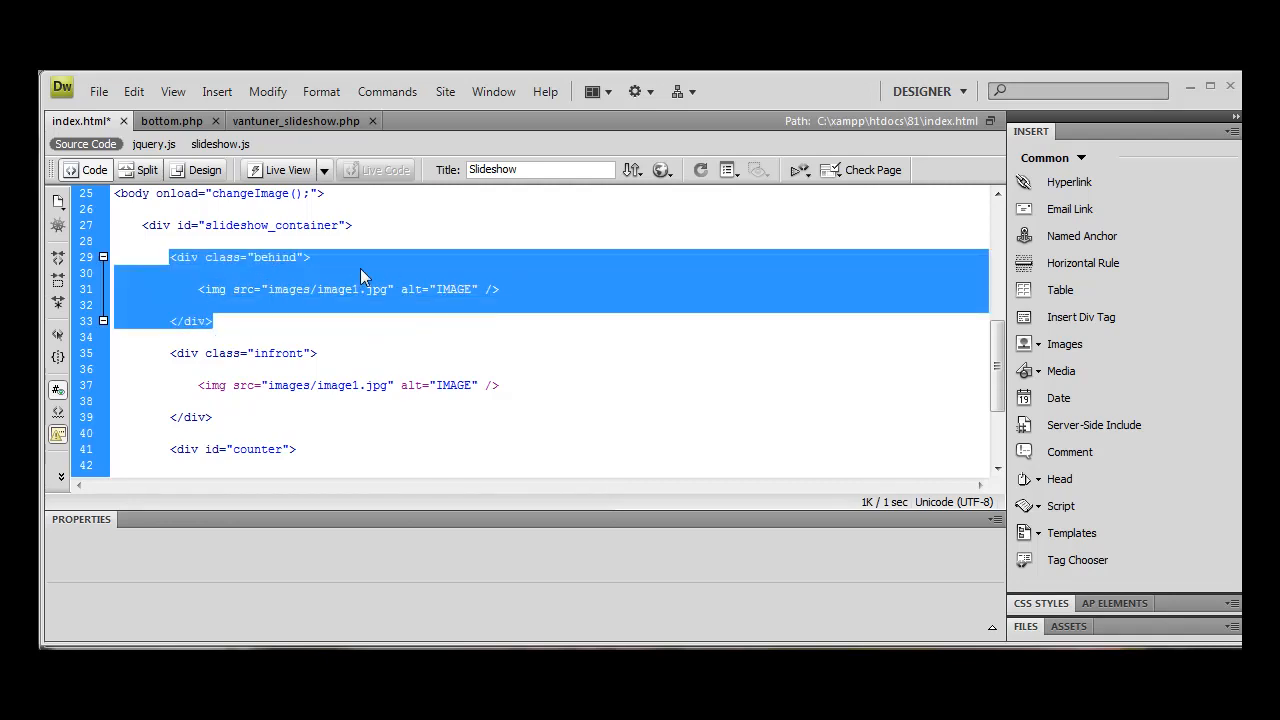
left_click(170, 352)
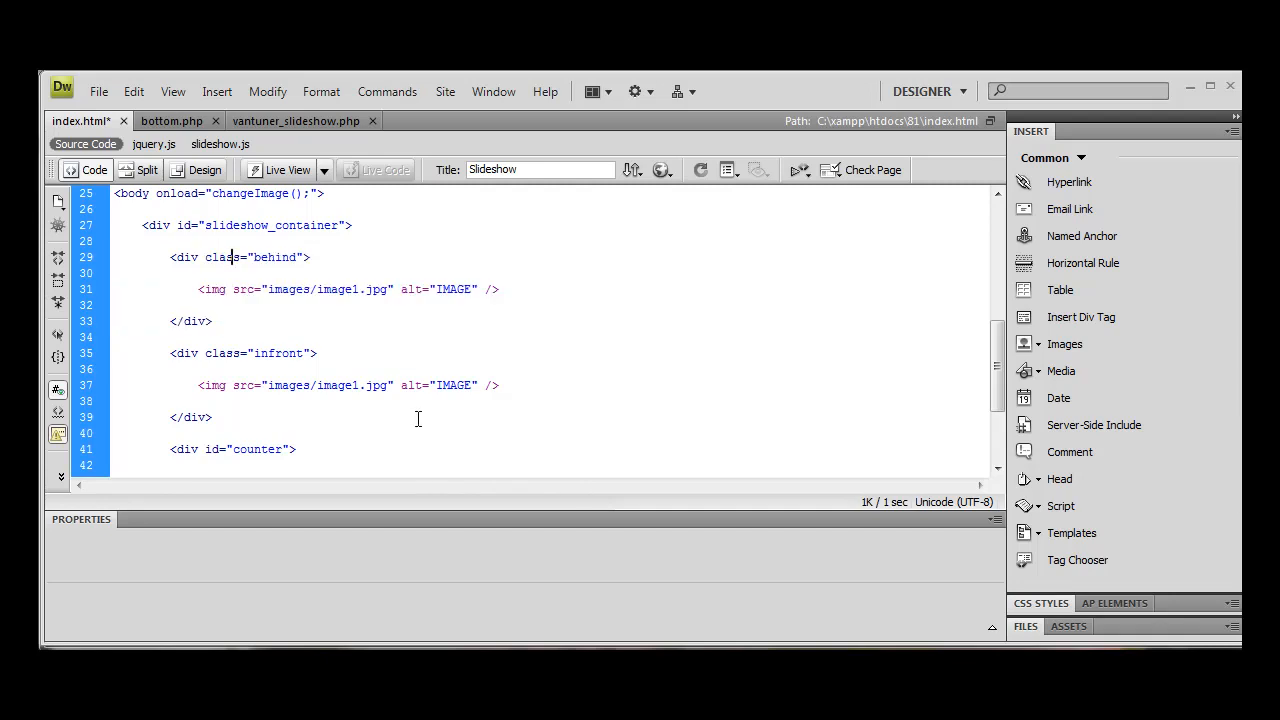
scroll("down", 3)
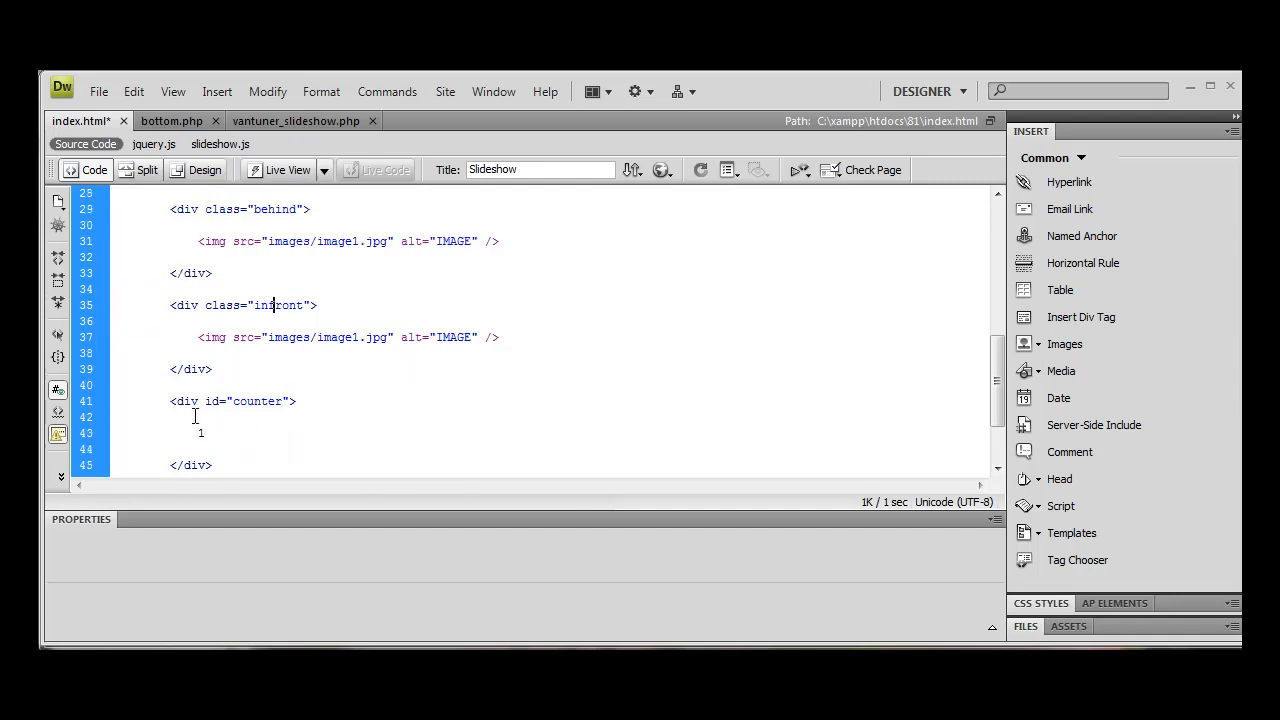
left_click_drag(170, 384, 212, 464)
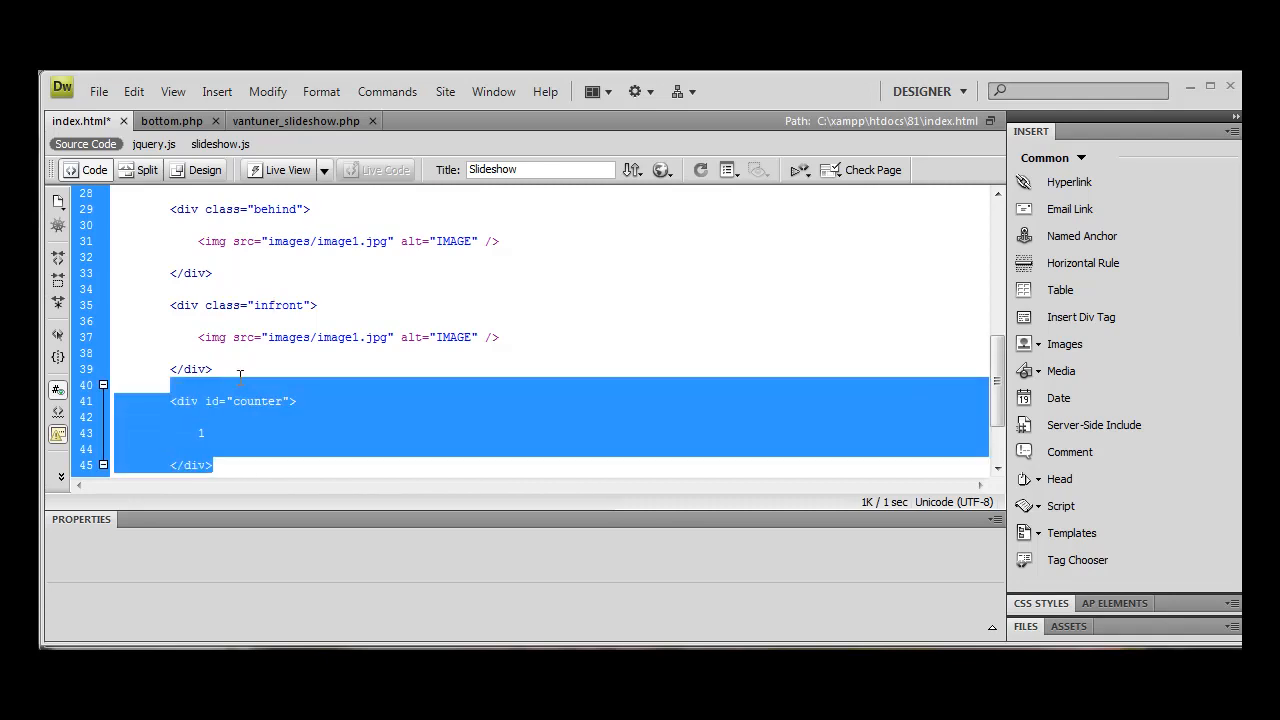
key("Delete")
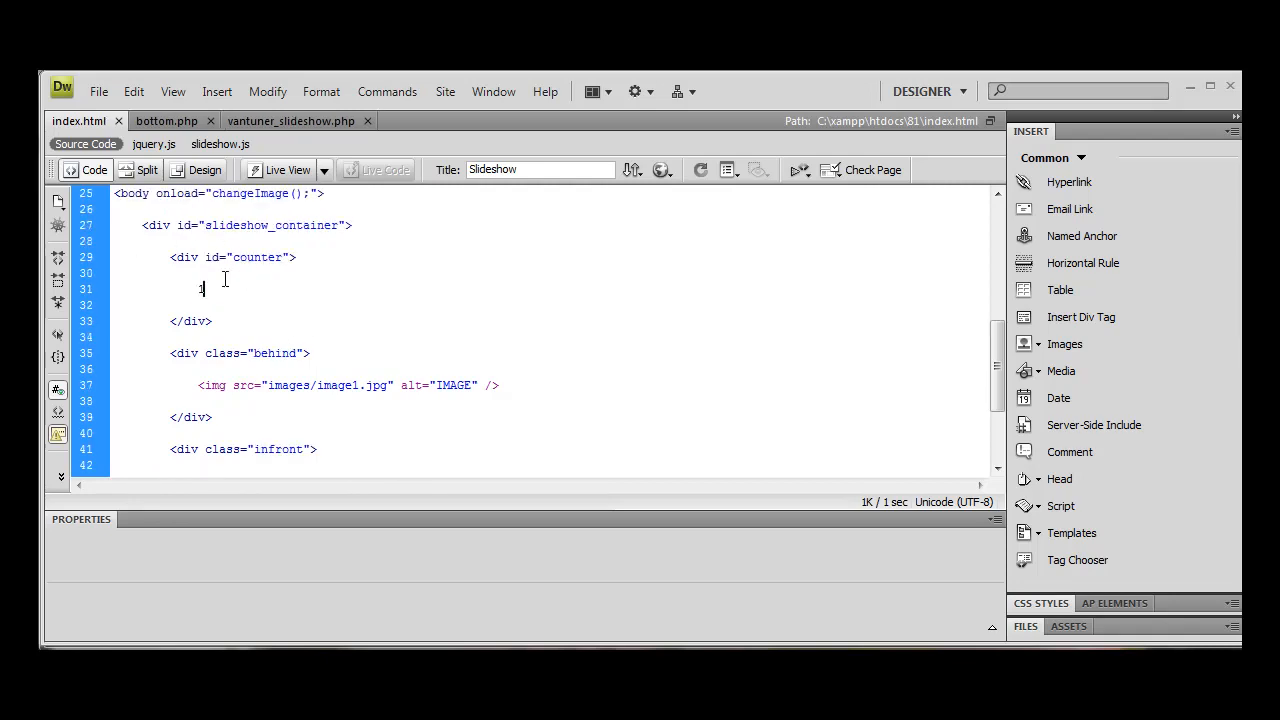
Step: Place the counter div above the behind and infront divs and save the page
left_click_drag(170, 256, 212, 320)
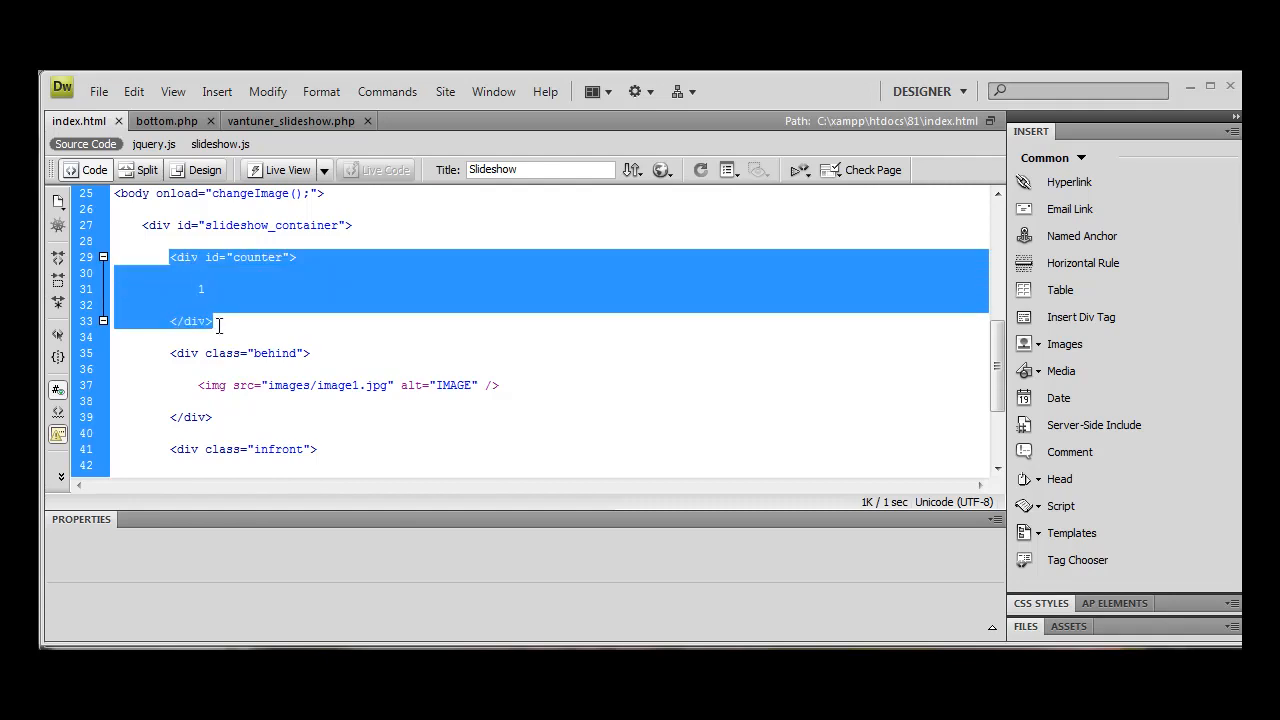
mouse_move(236, 352)
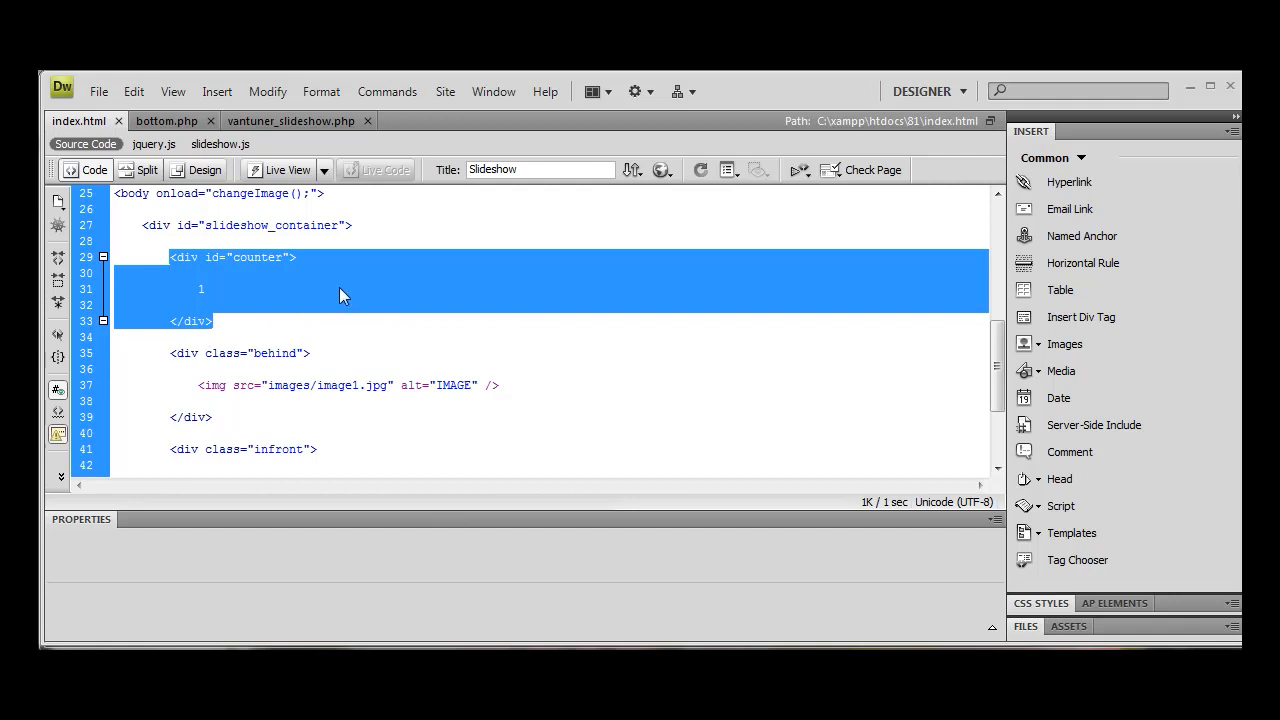
left_click(256, 302)
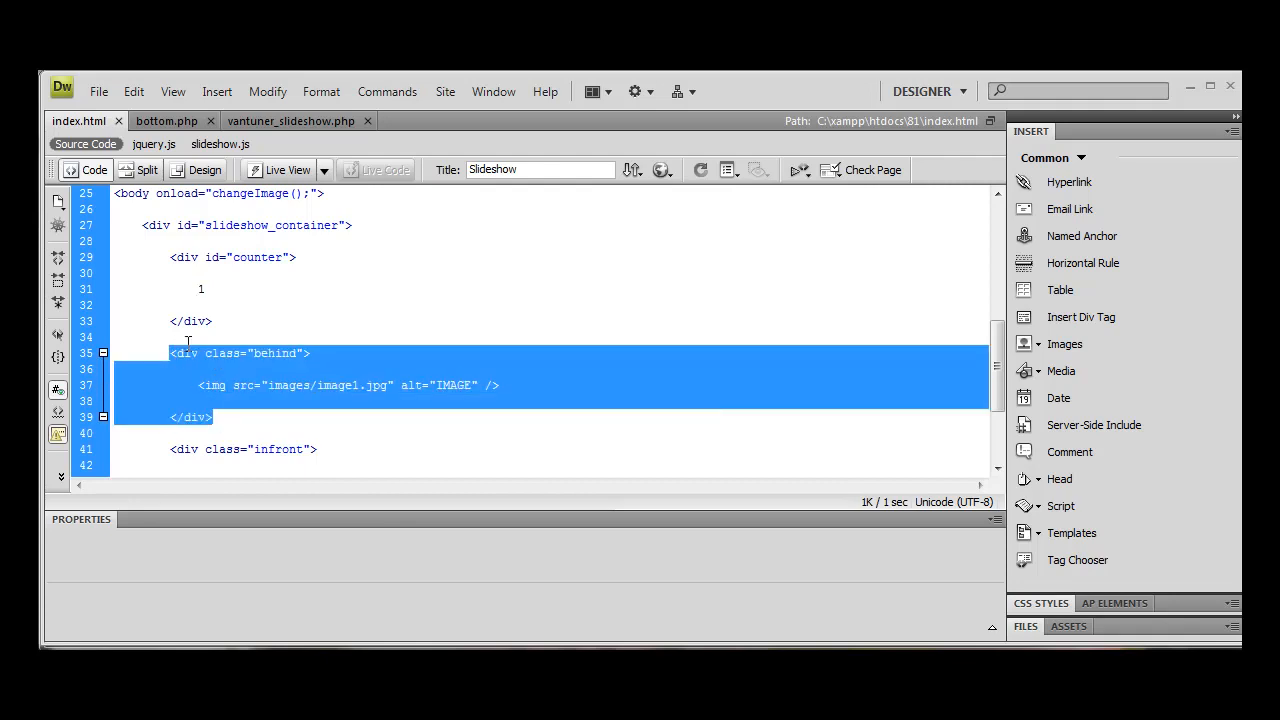
mouse_move(318, 390)
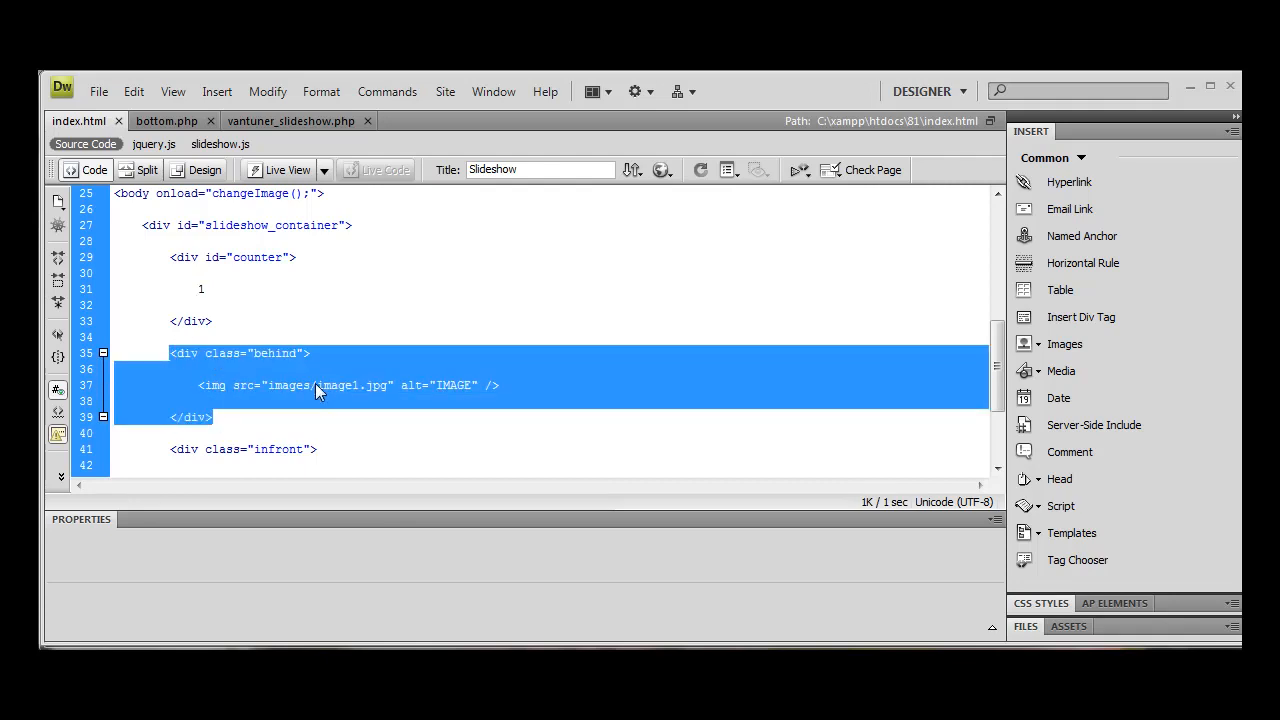
mouse_move(304, 374)
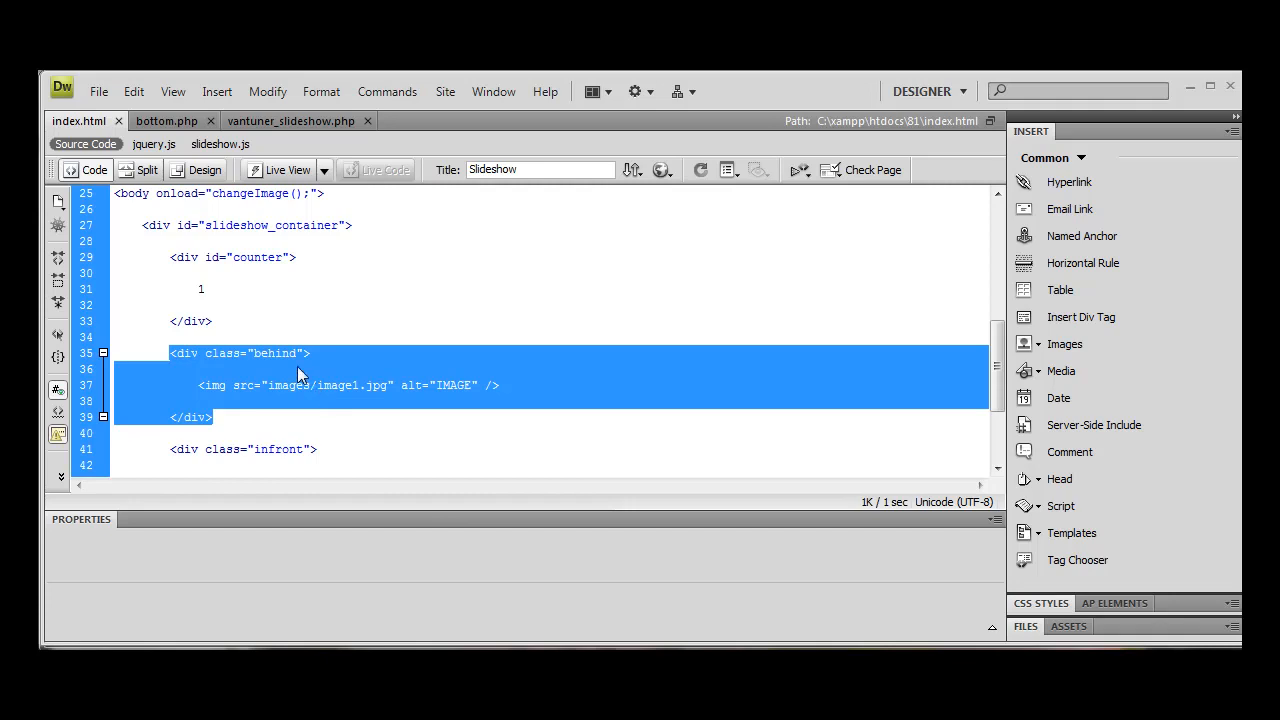
left_click(200, 288)
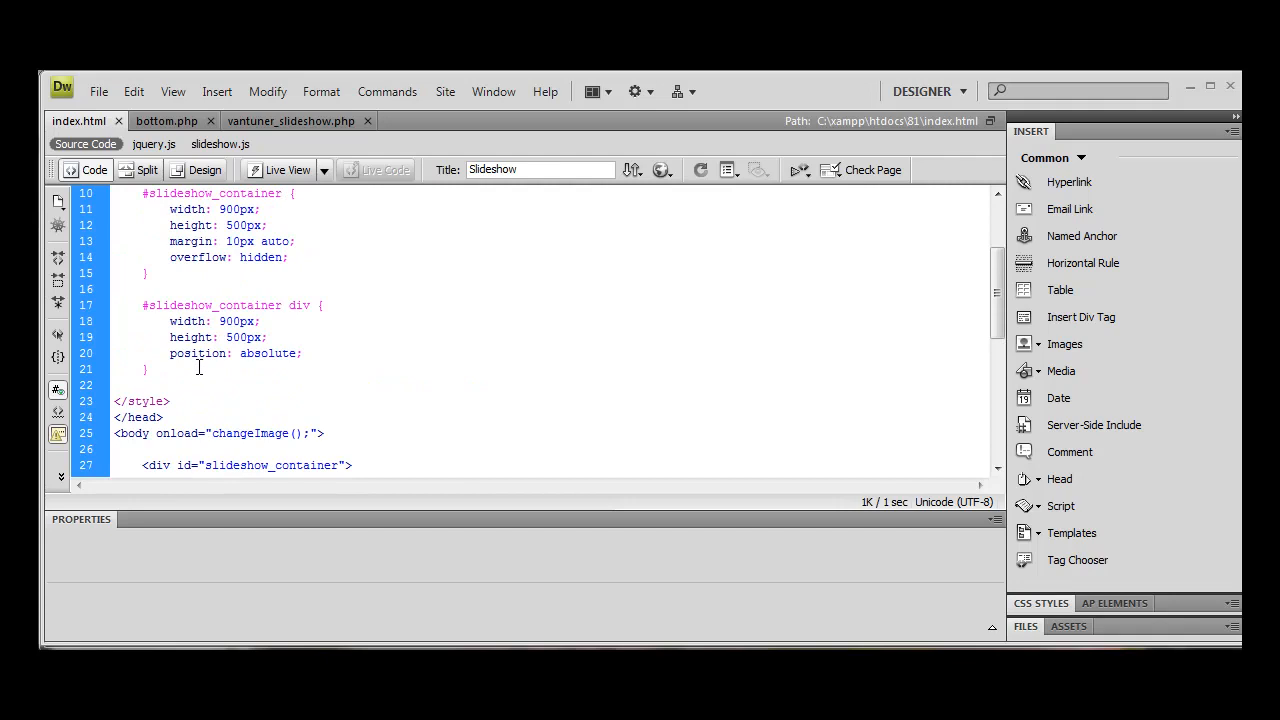
scroll("down", 3)
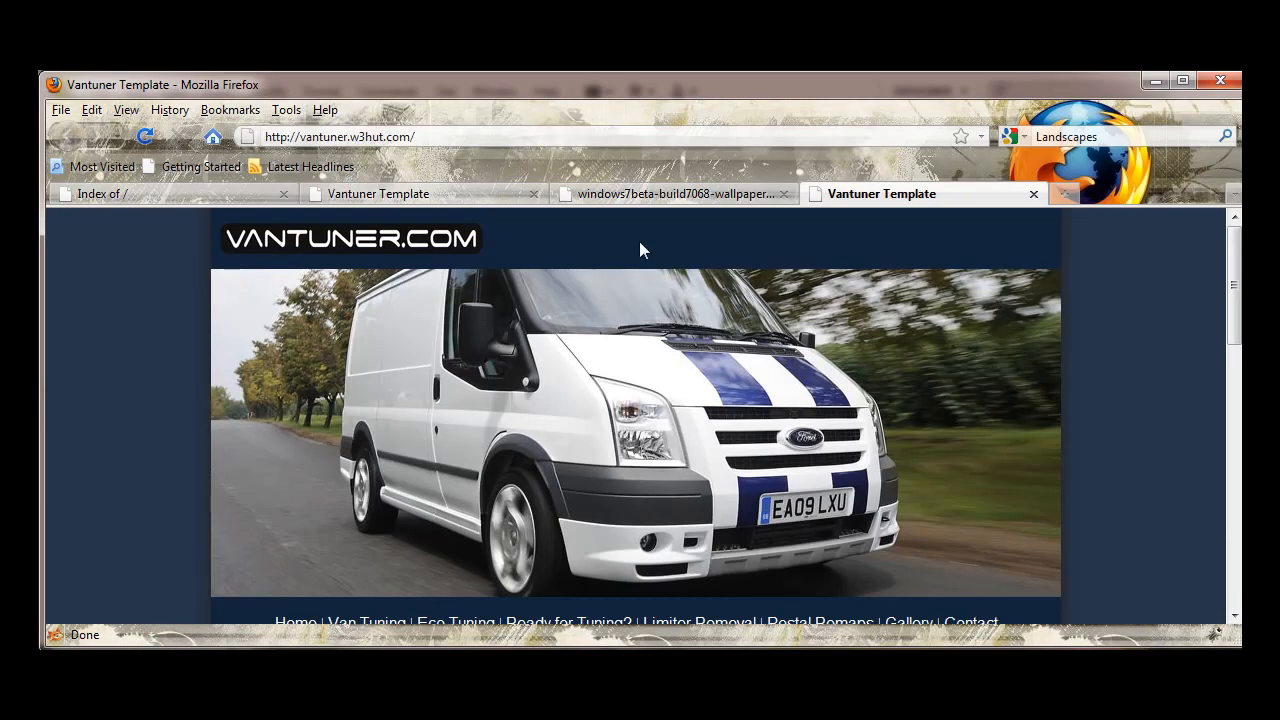
Step: View the Slideshow tab at localhost:81 showing the lakeside landscape image
left_click(130, 194)
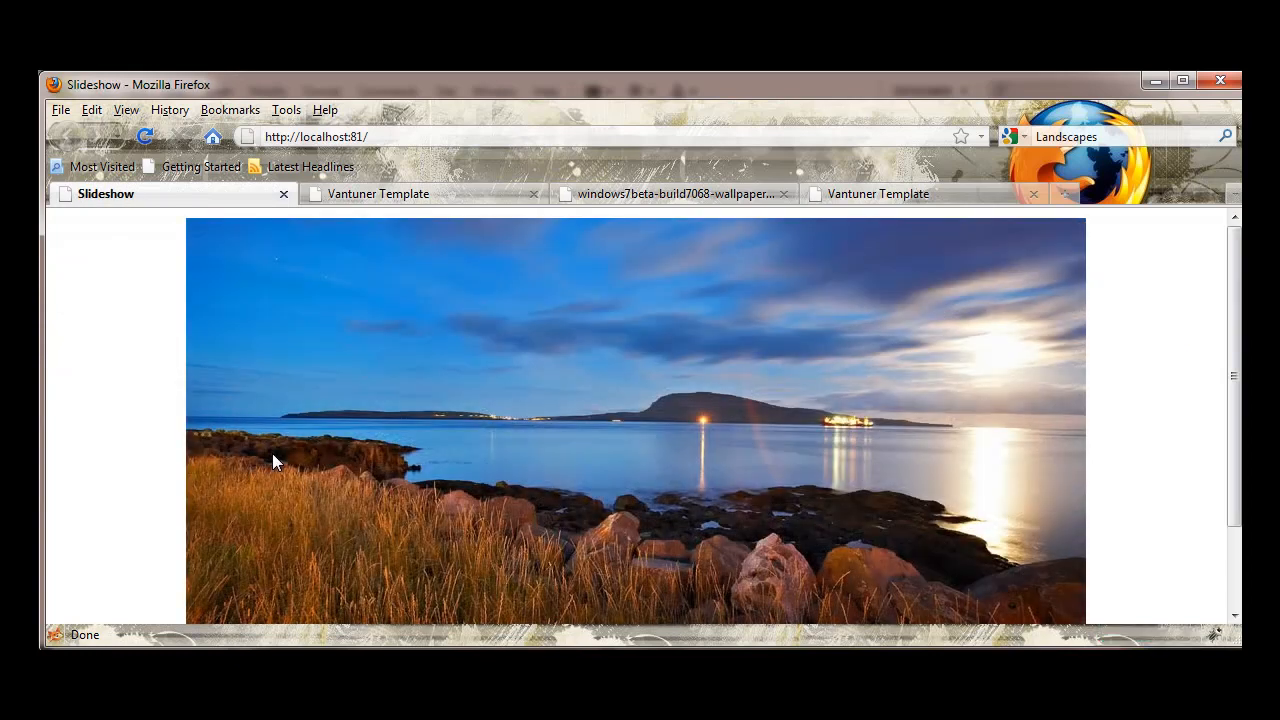
scroll("down", 3)
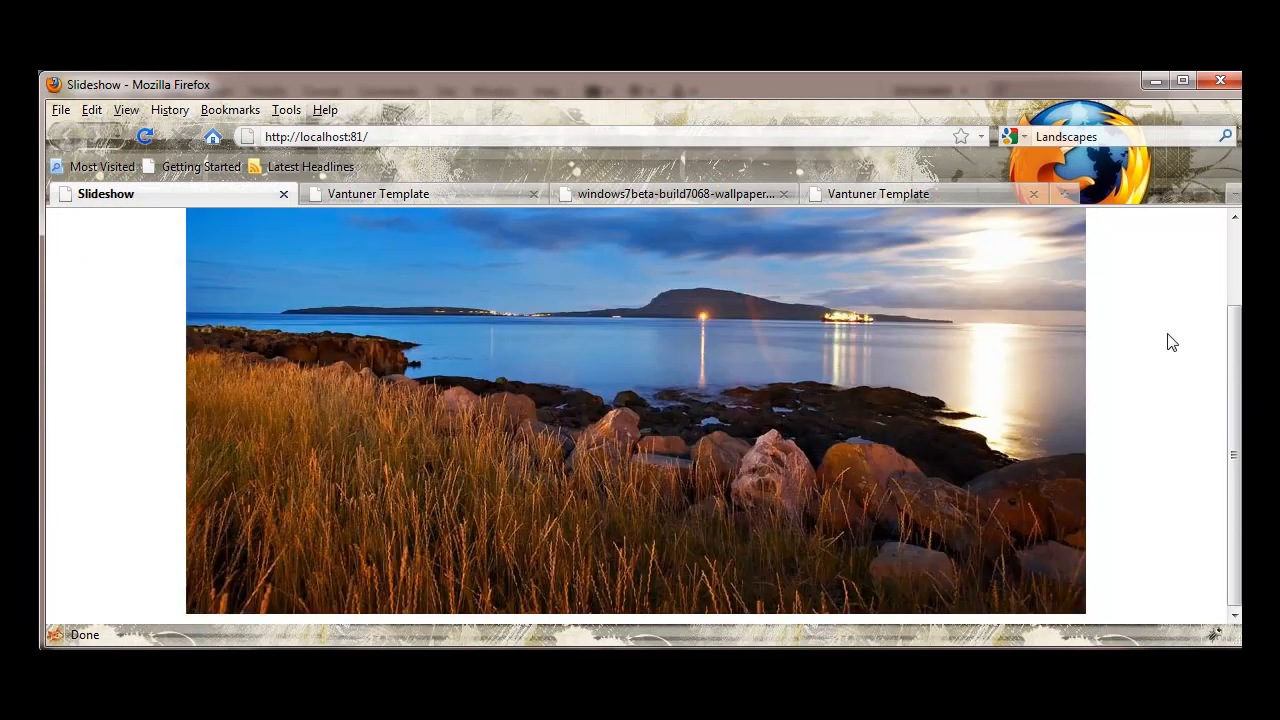
mouse_move(1176, 352)
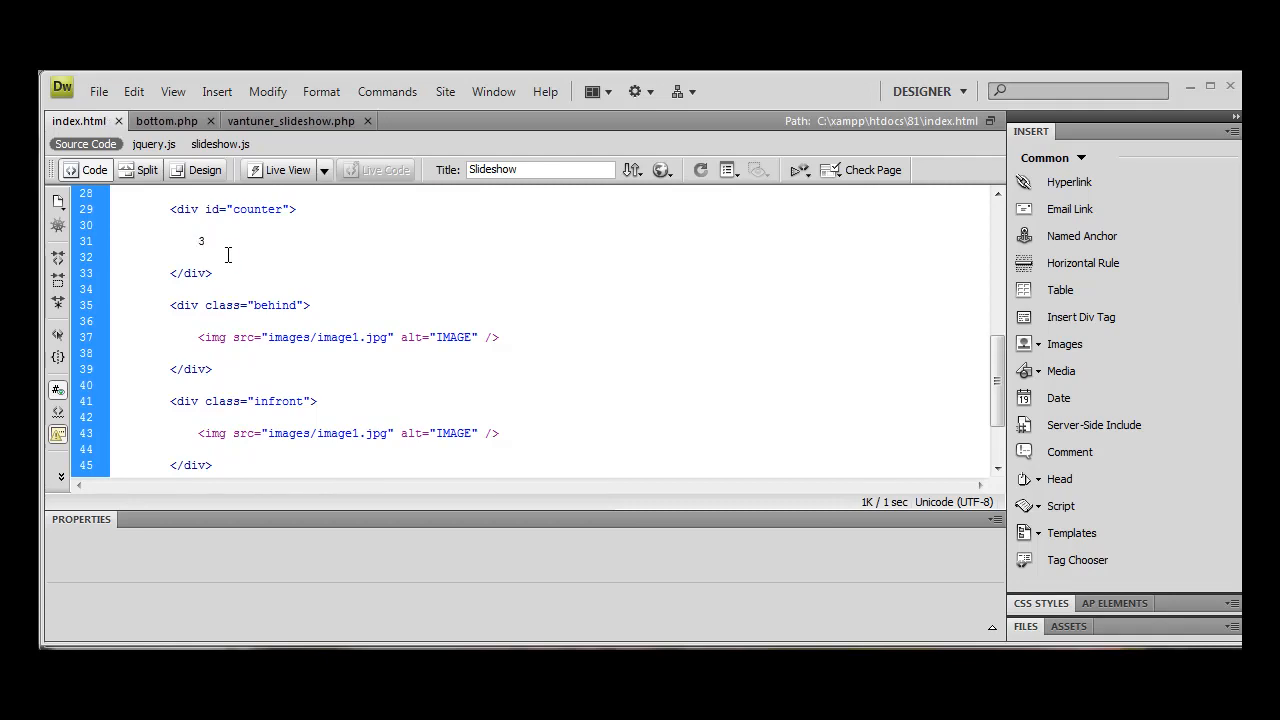
left_click(220, 144)
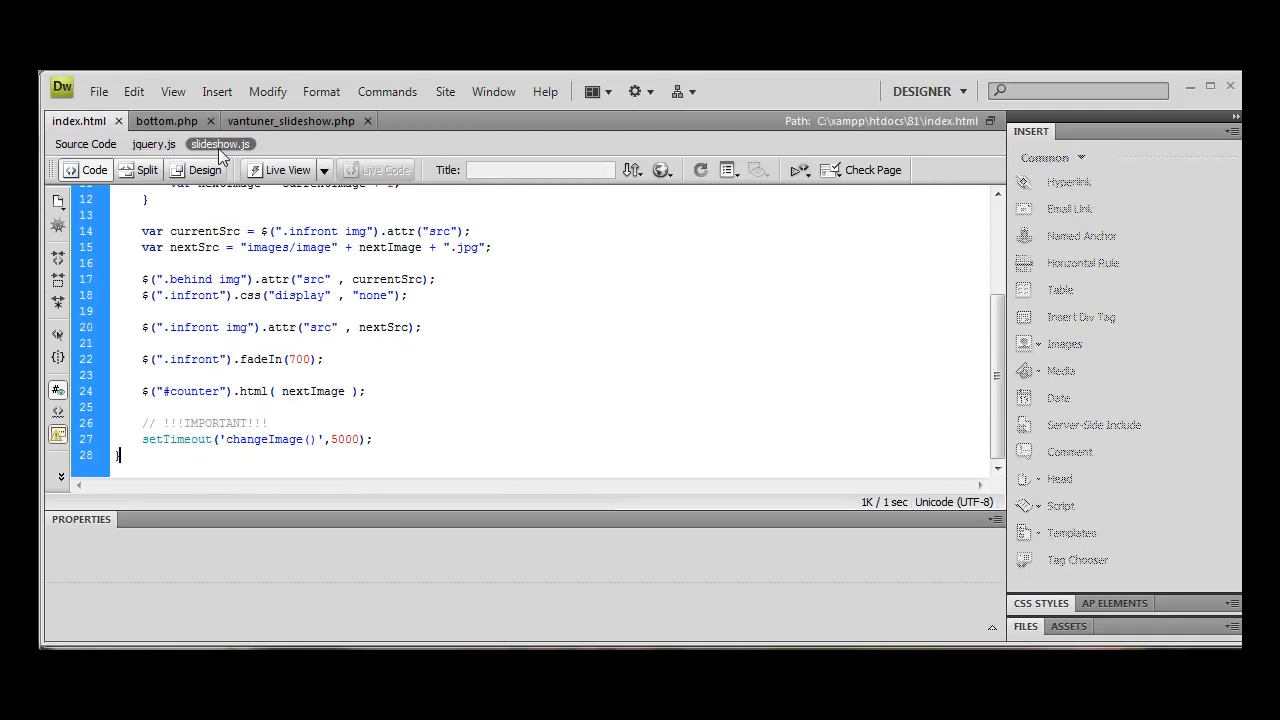
scroll("up", 3)
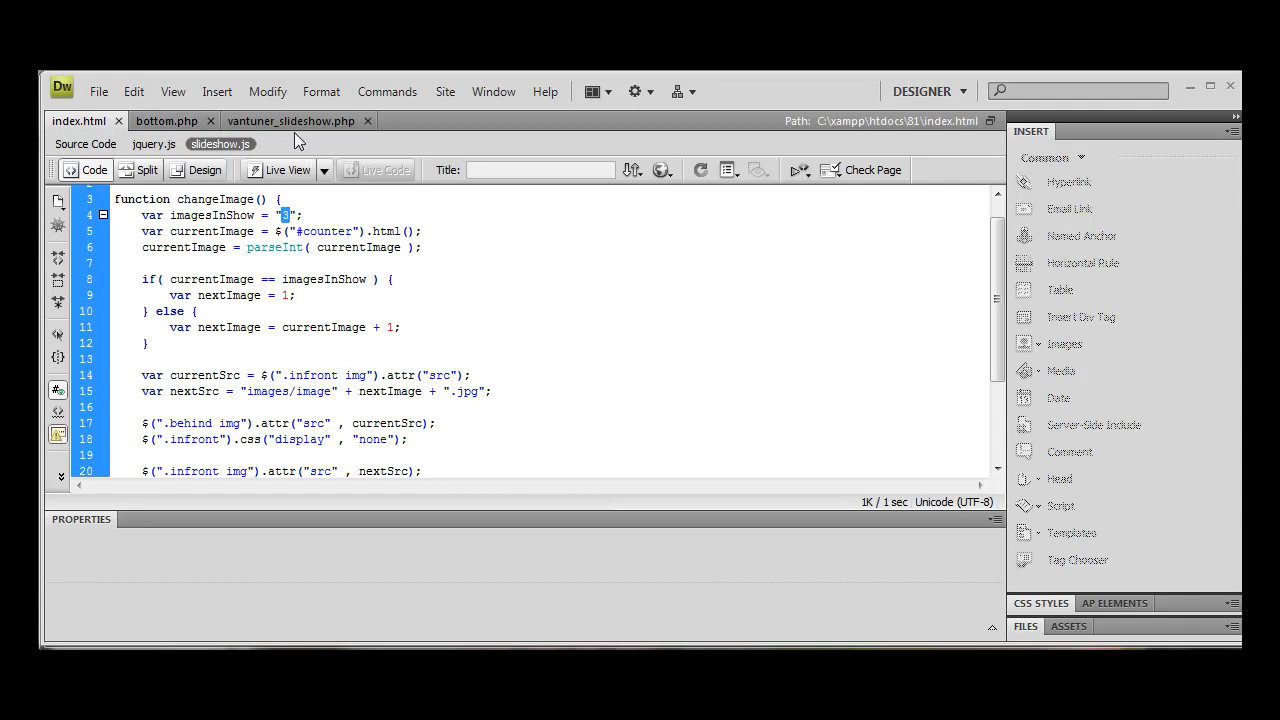
left_click(296, 120)
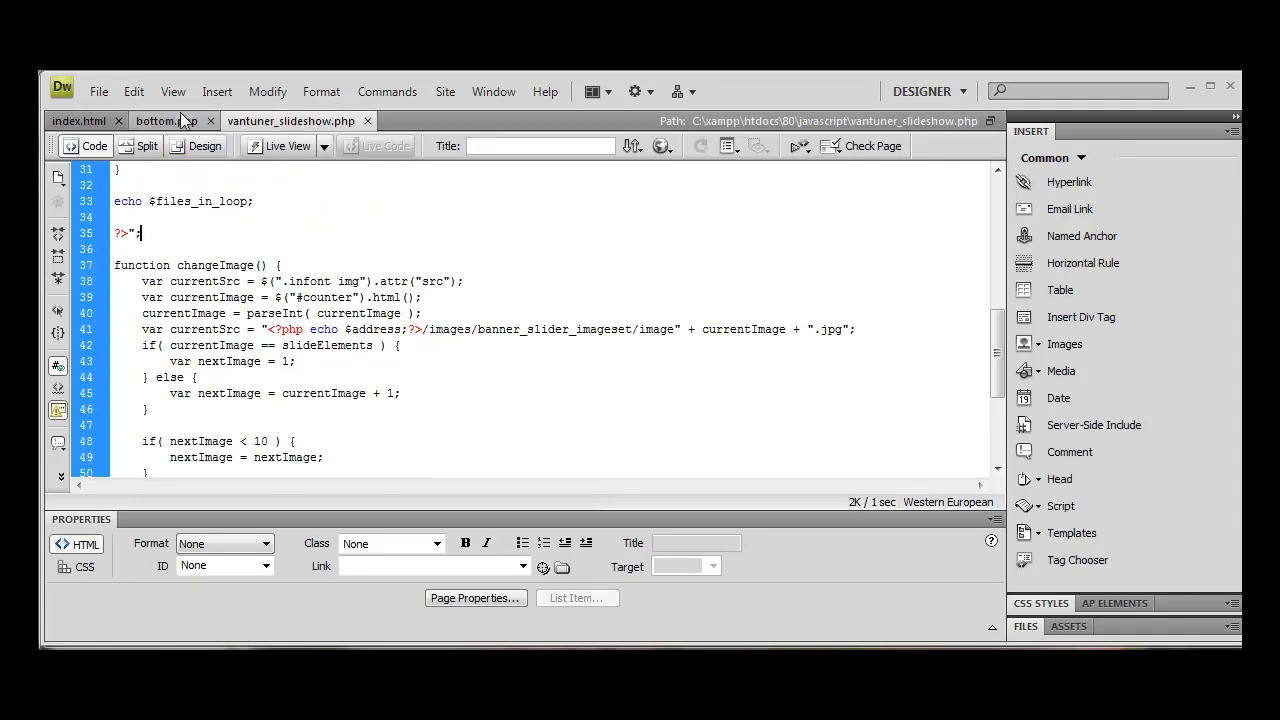
left_click(68, 120)
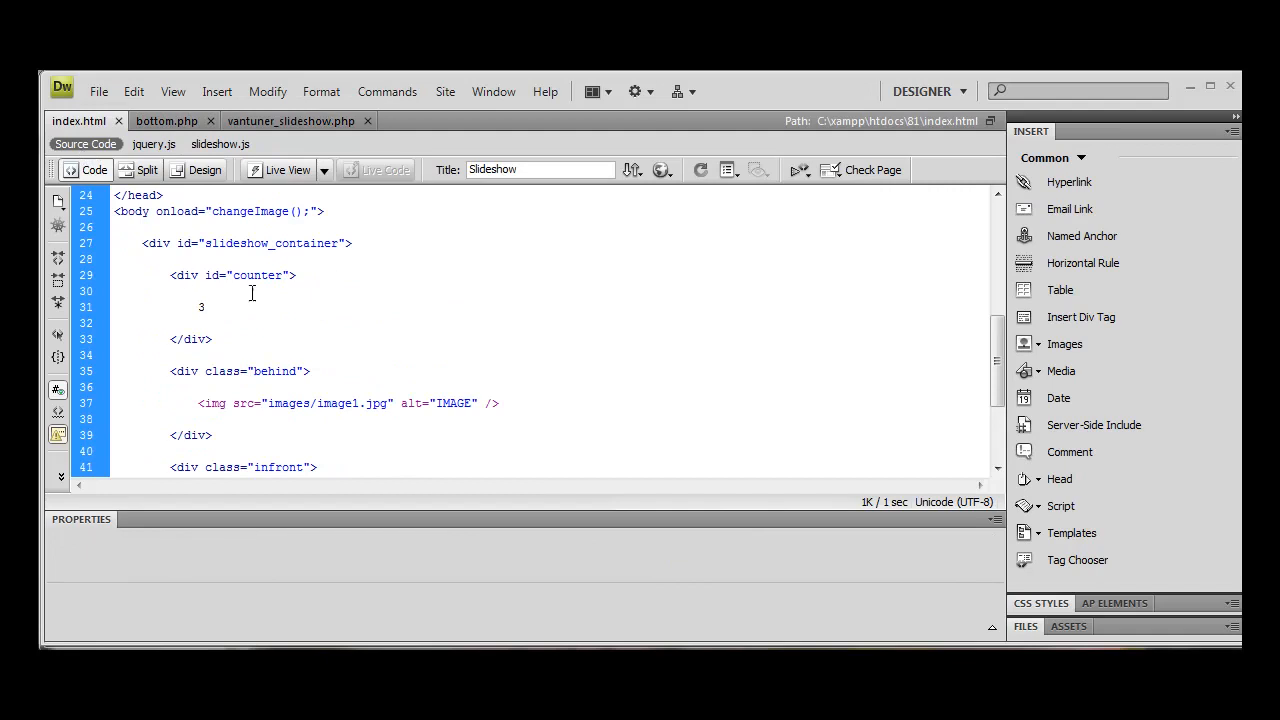
double_click(200, 308)
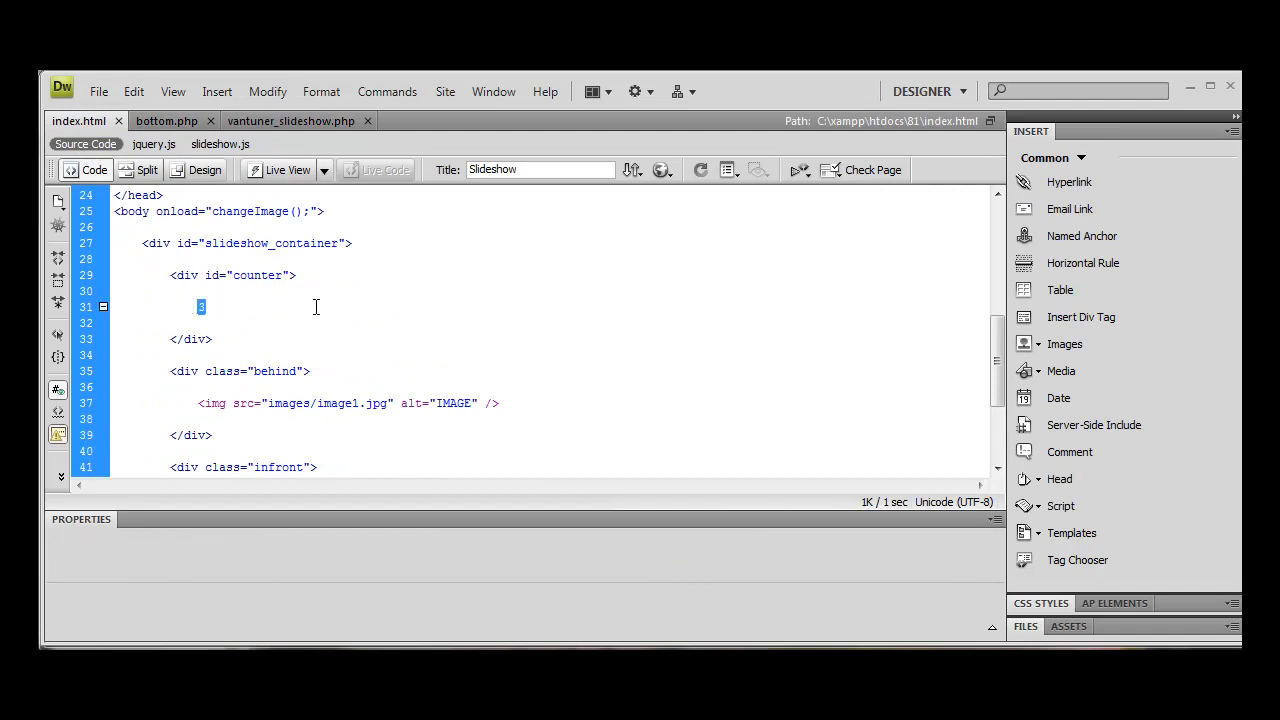
scroll("down", 3)
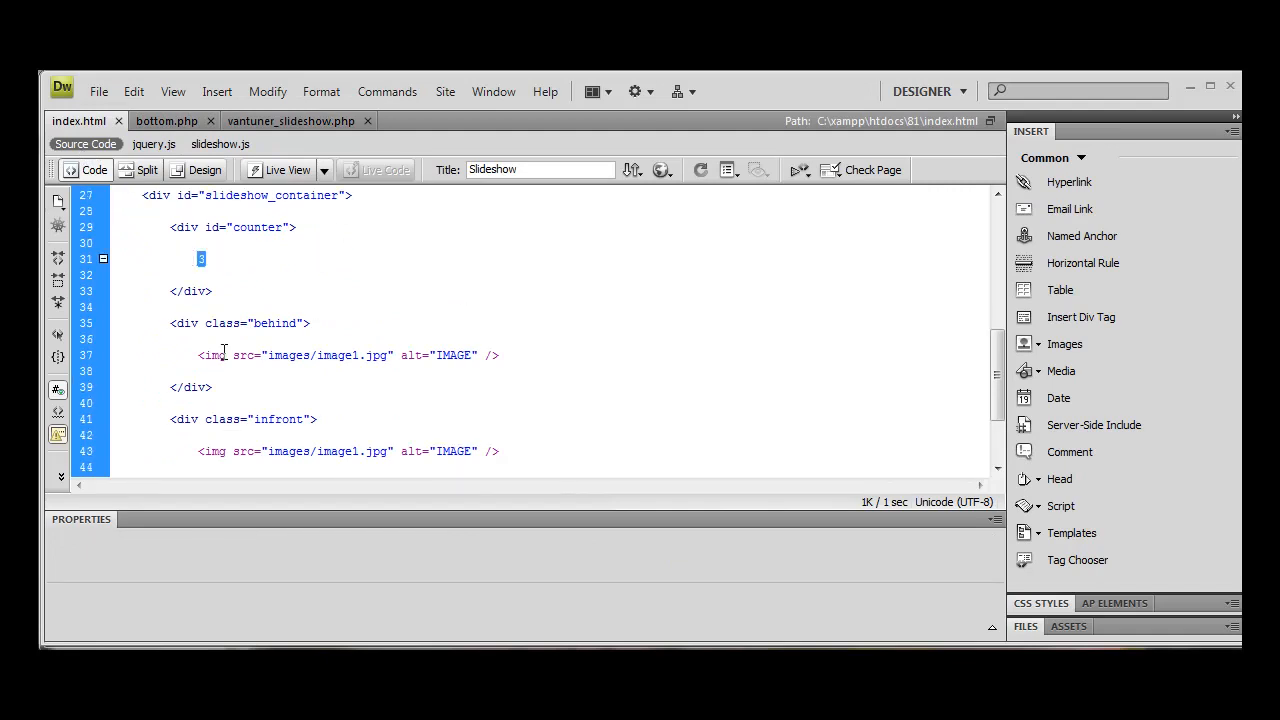
mouse_move(328, 338)
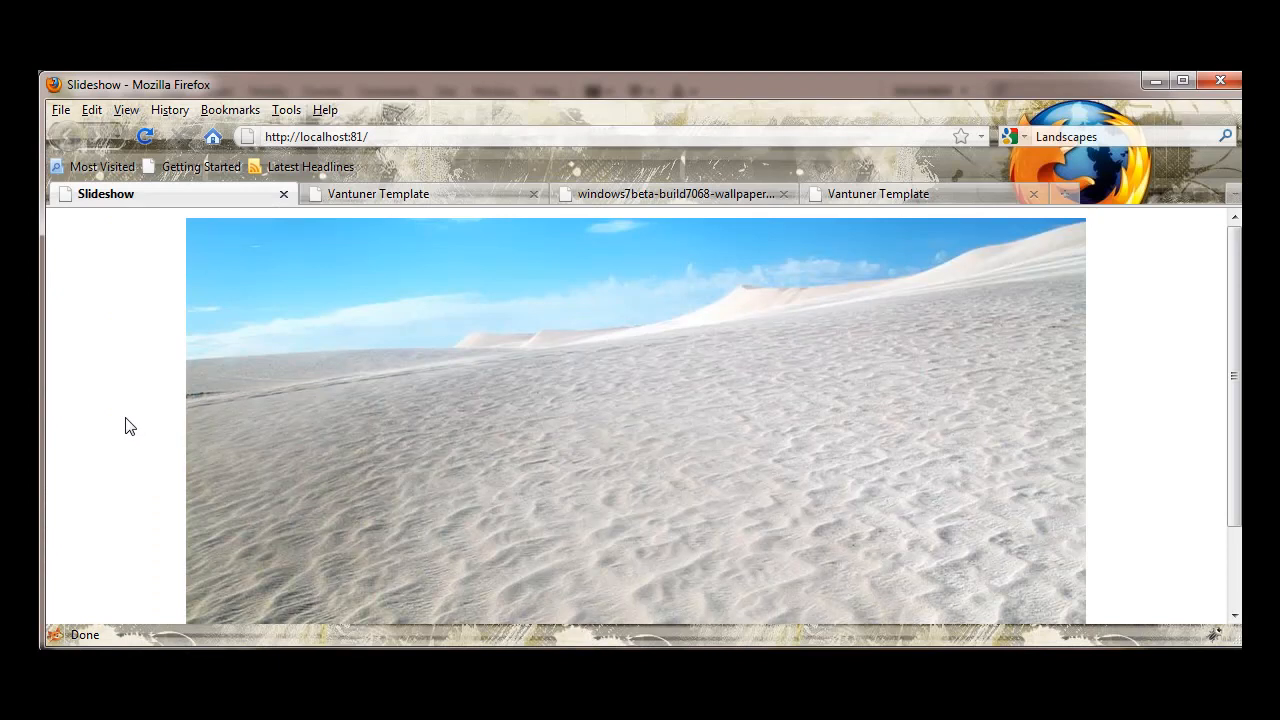
mouse_move(148, 428)
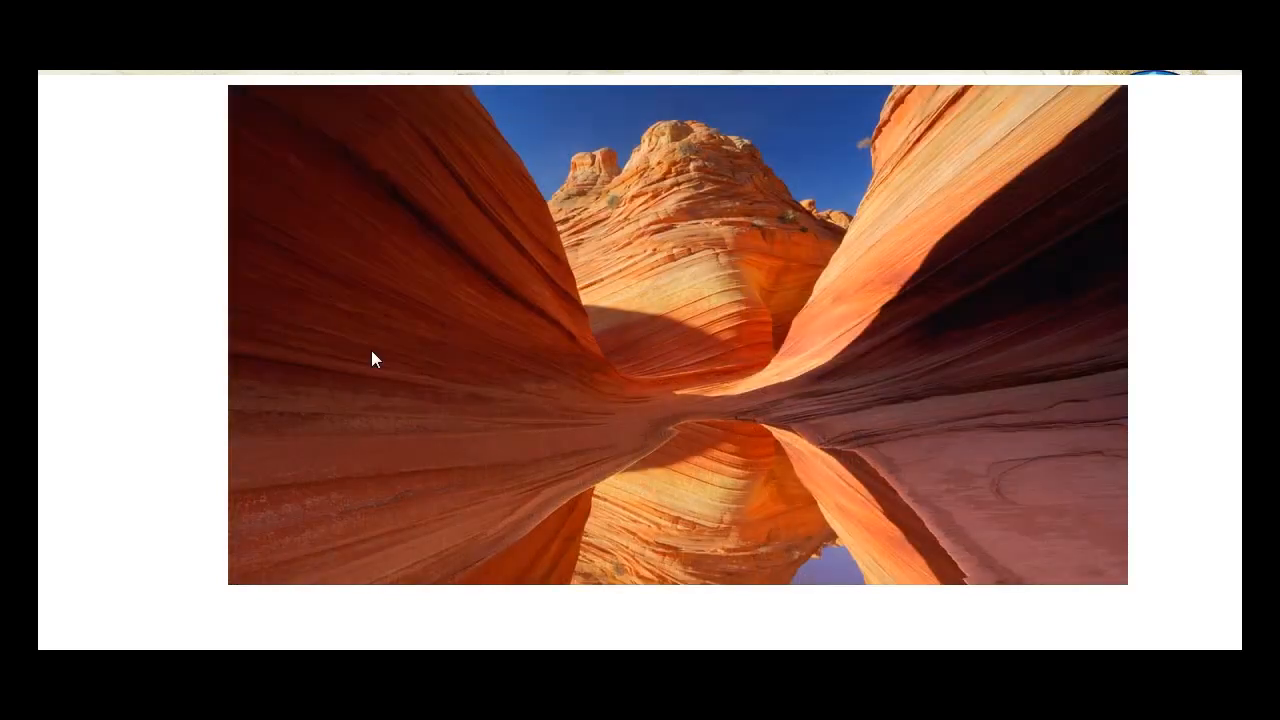
mouse_move(584, 358)
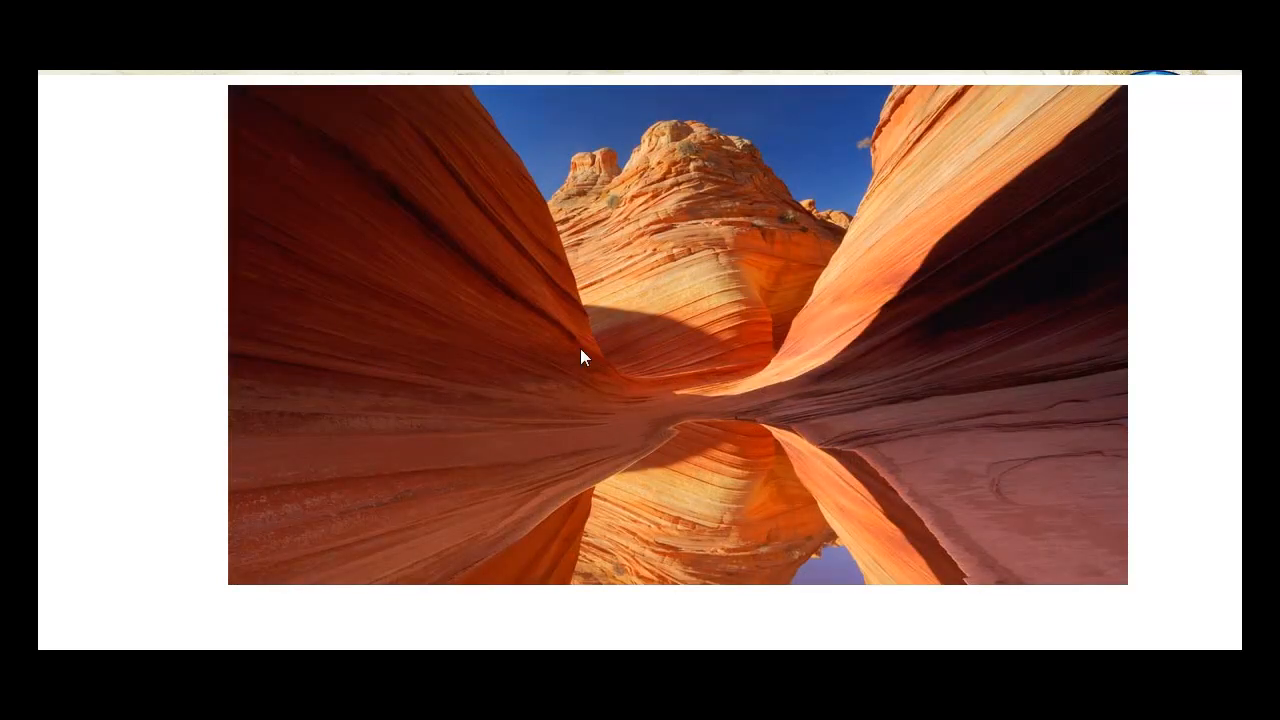
mouse_move(656, 368)
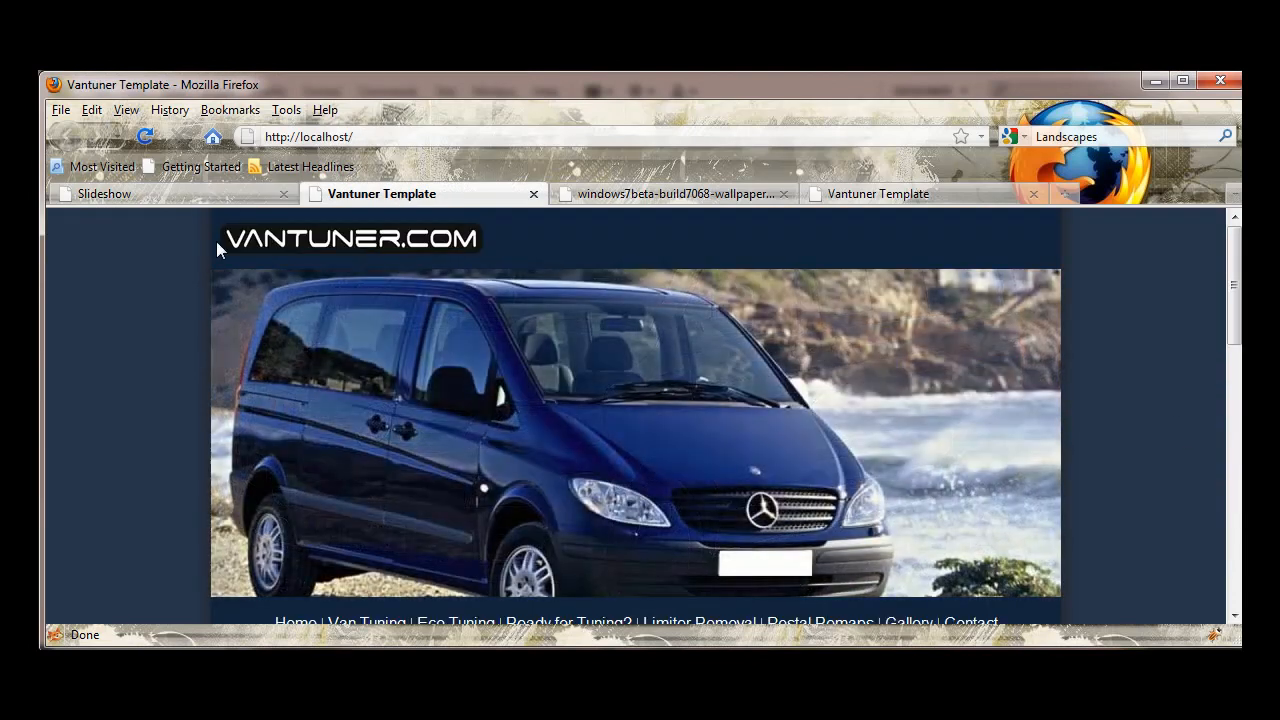
Step: Watch the Vantuner Template van banner change, then return to the Slideshow tab
scroll("down", 3)
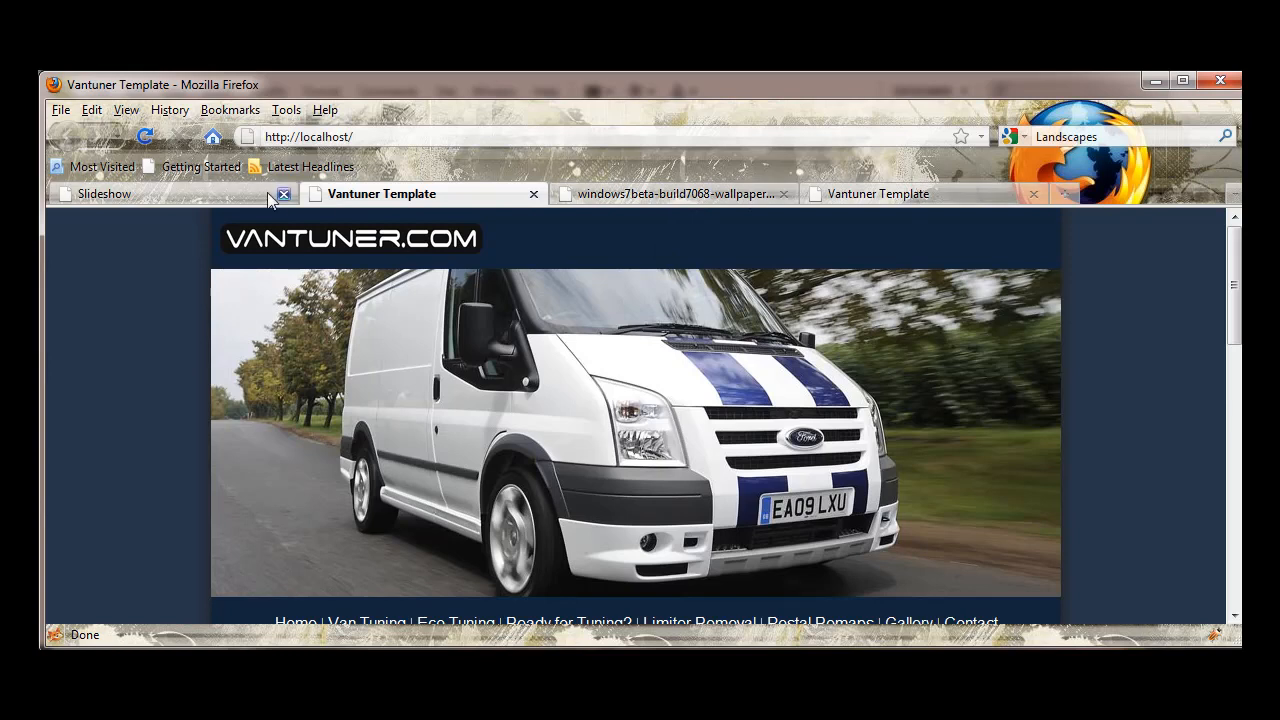
left_click(104, 192)
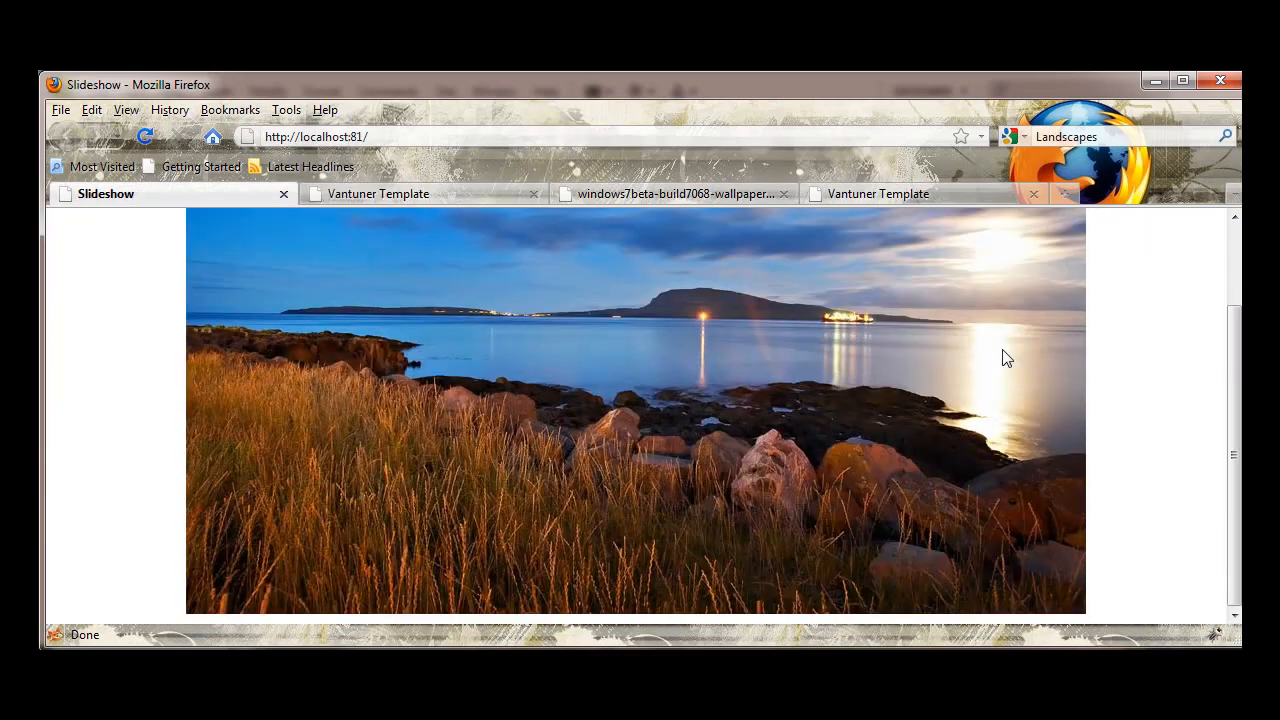
mouse_move(588, 216)
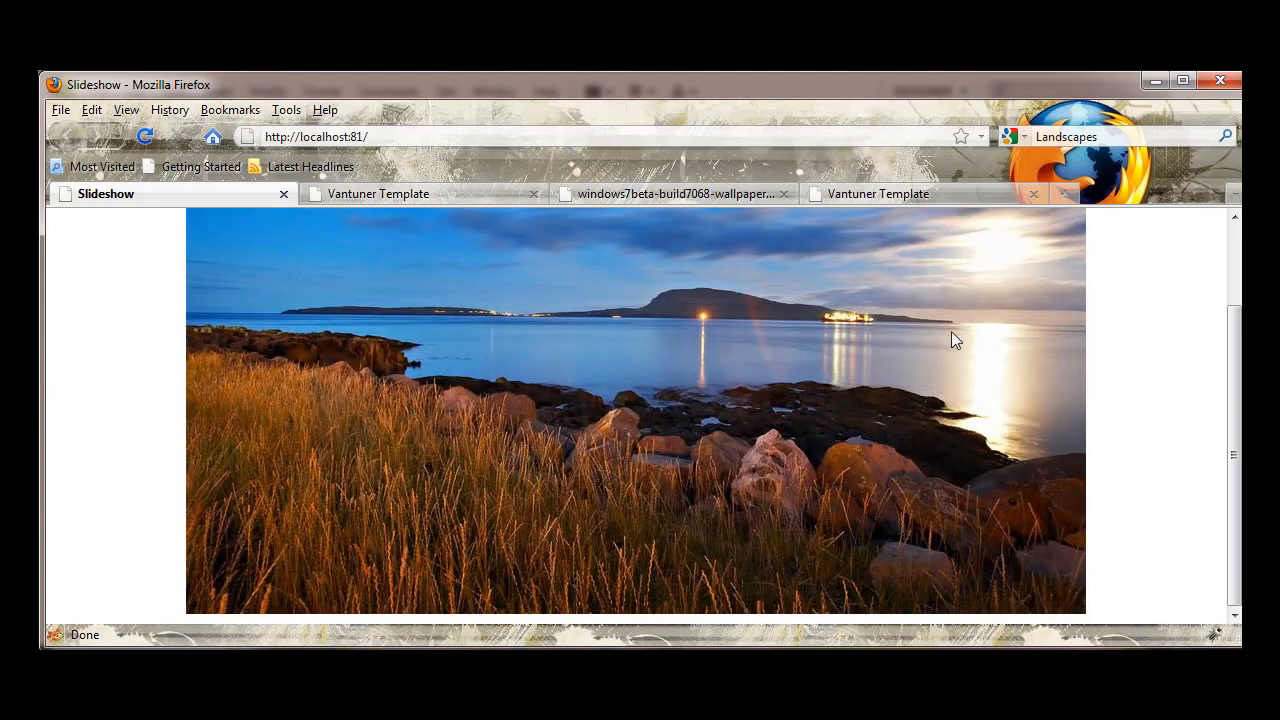
mouse_move(690, 352)
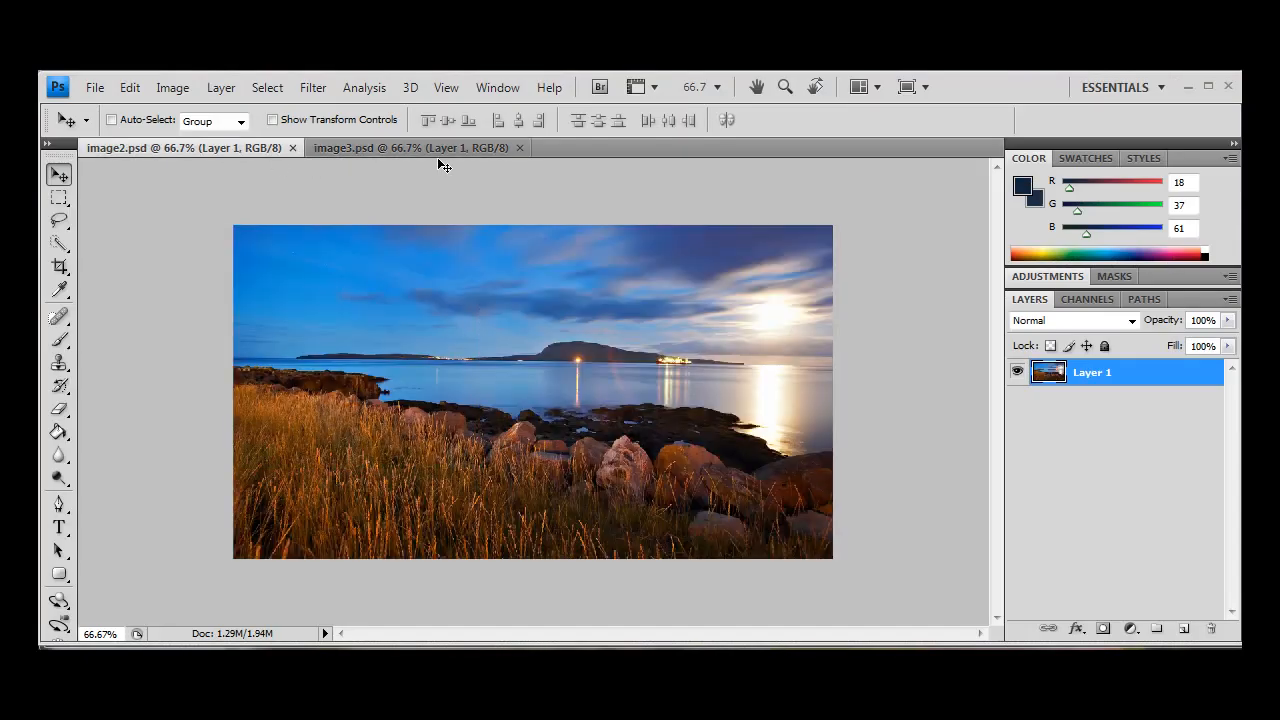
Step: Switch to the image3.psd document, the red canyon picture
left_click(396, 148)
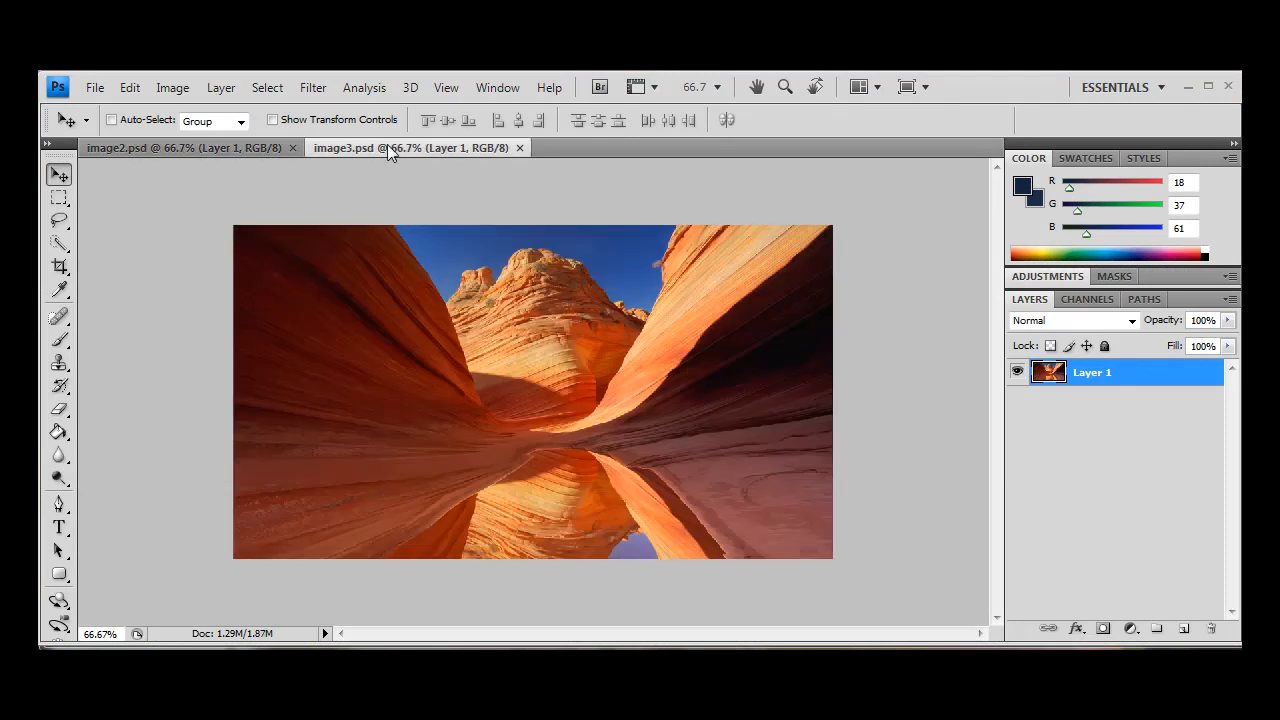